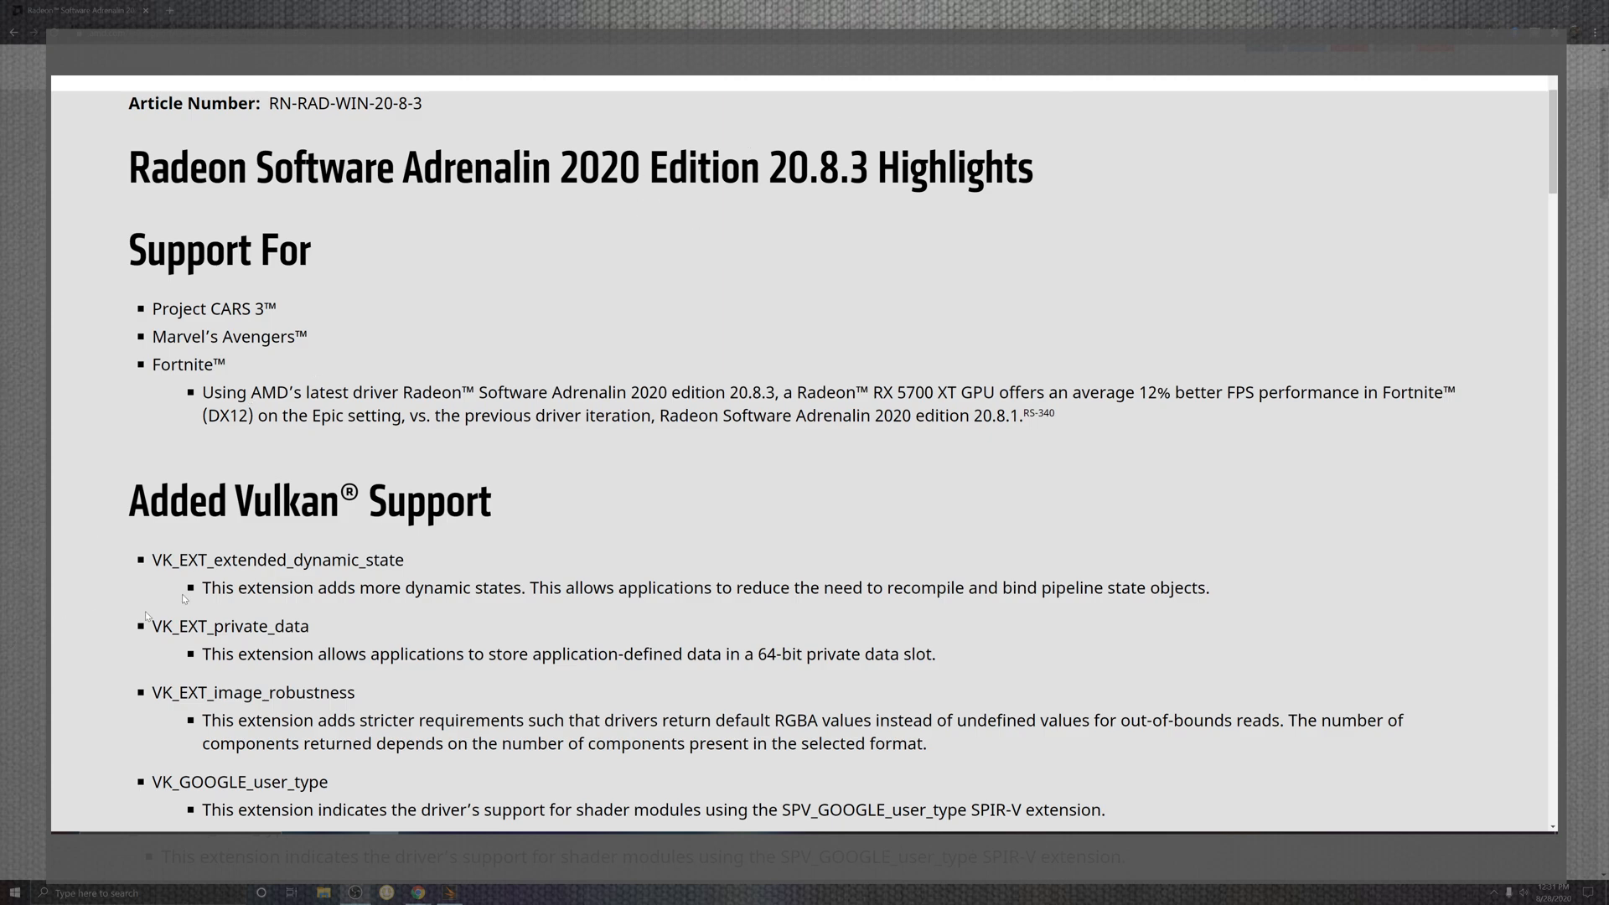
- Scroll the 20.8.3 release notes past the highlights and Vulkan additions into Fixed Issues
scroll("down", 3)
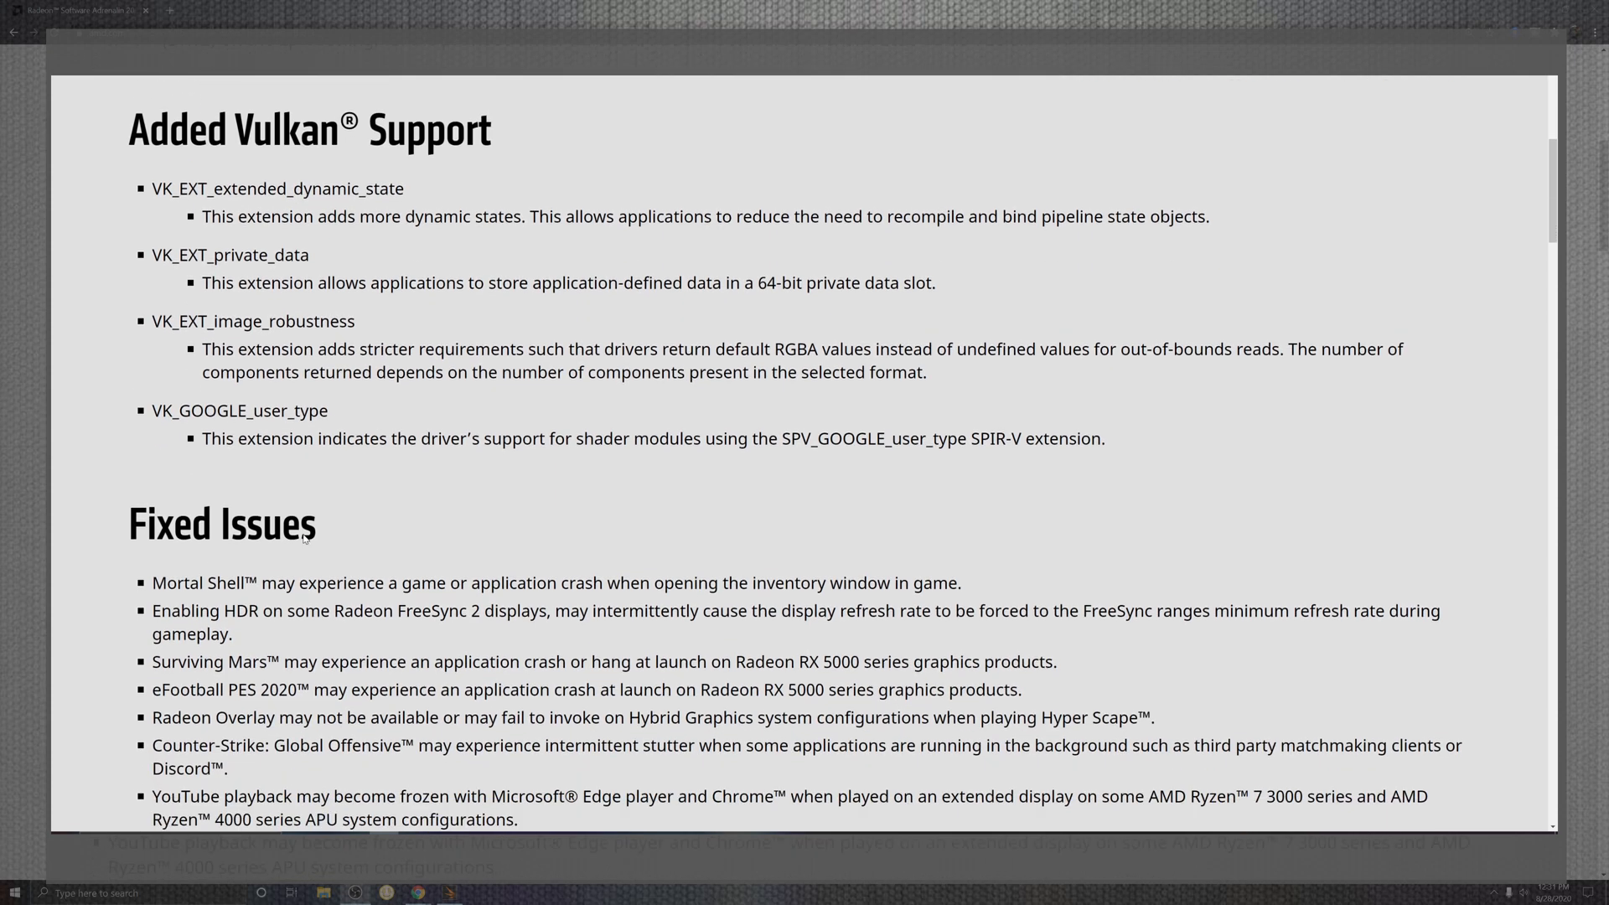
- Scroll past the Fixed Issues list until the Known Issues heading and entries show
scroll("down", 3)
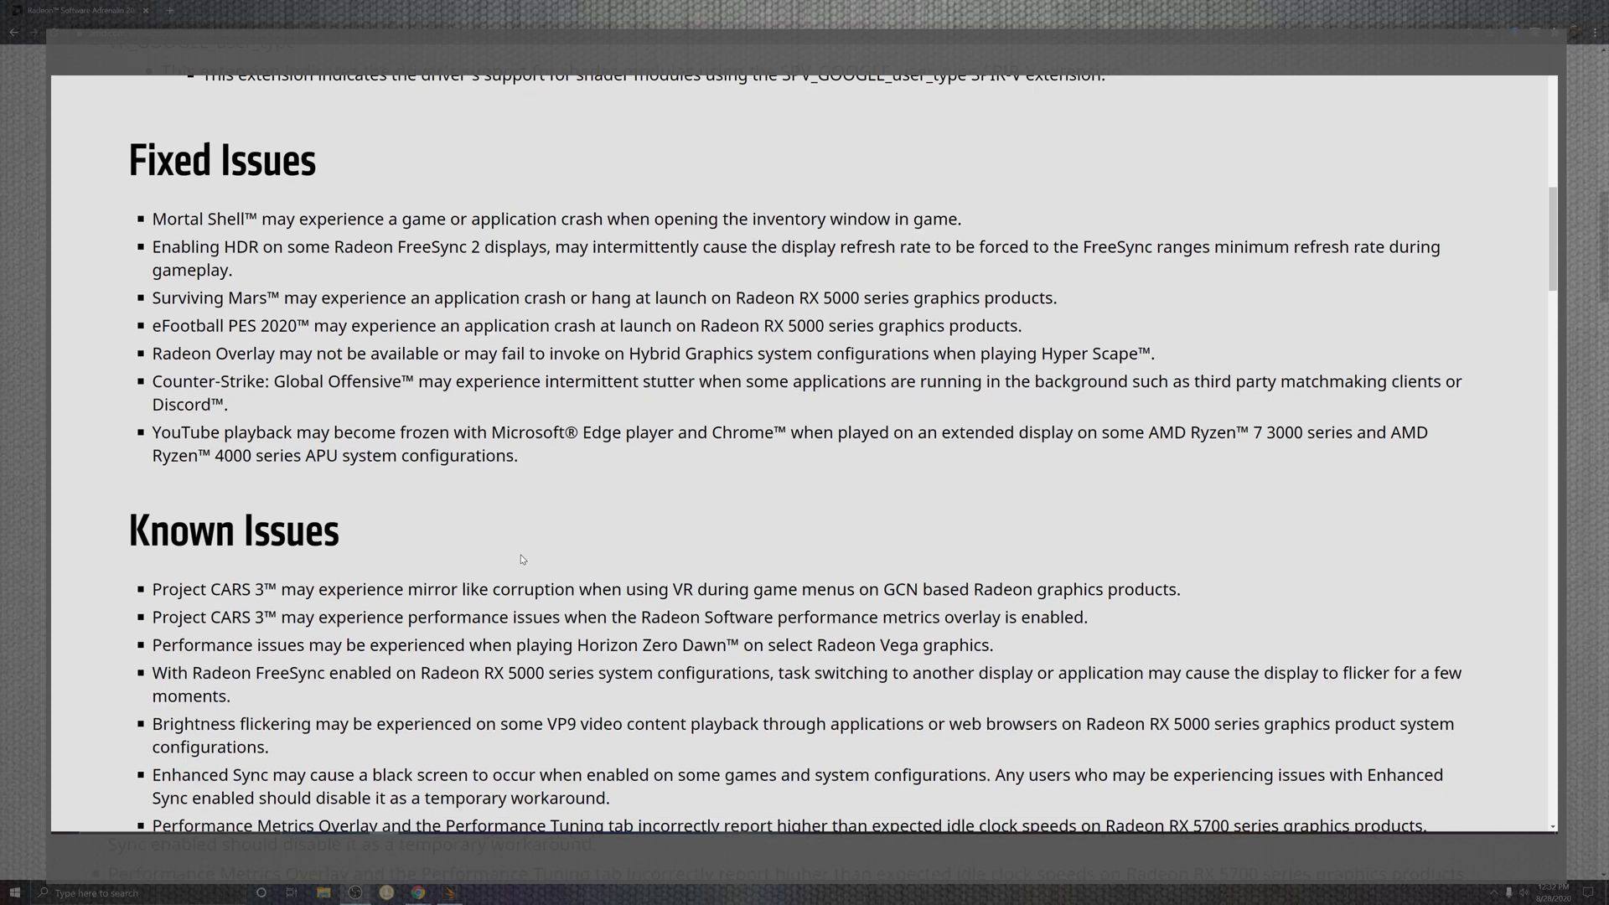
- Highlight the Known Issues section, then scroll to the footnotes, Important Notes and Package Contents
scroll("down", 3)
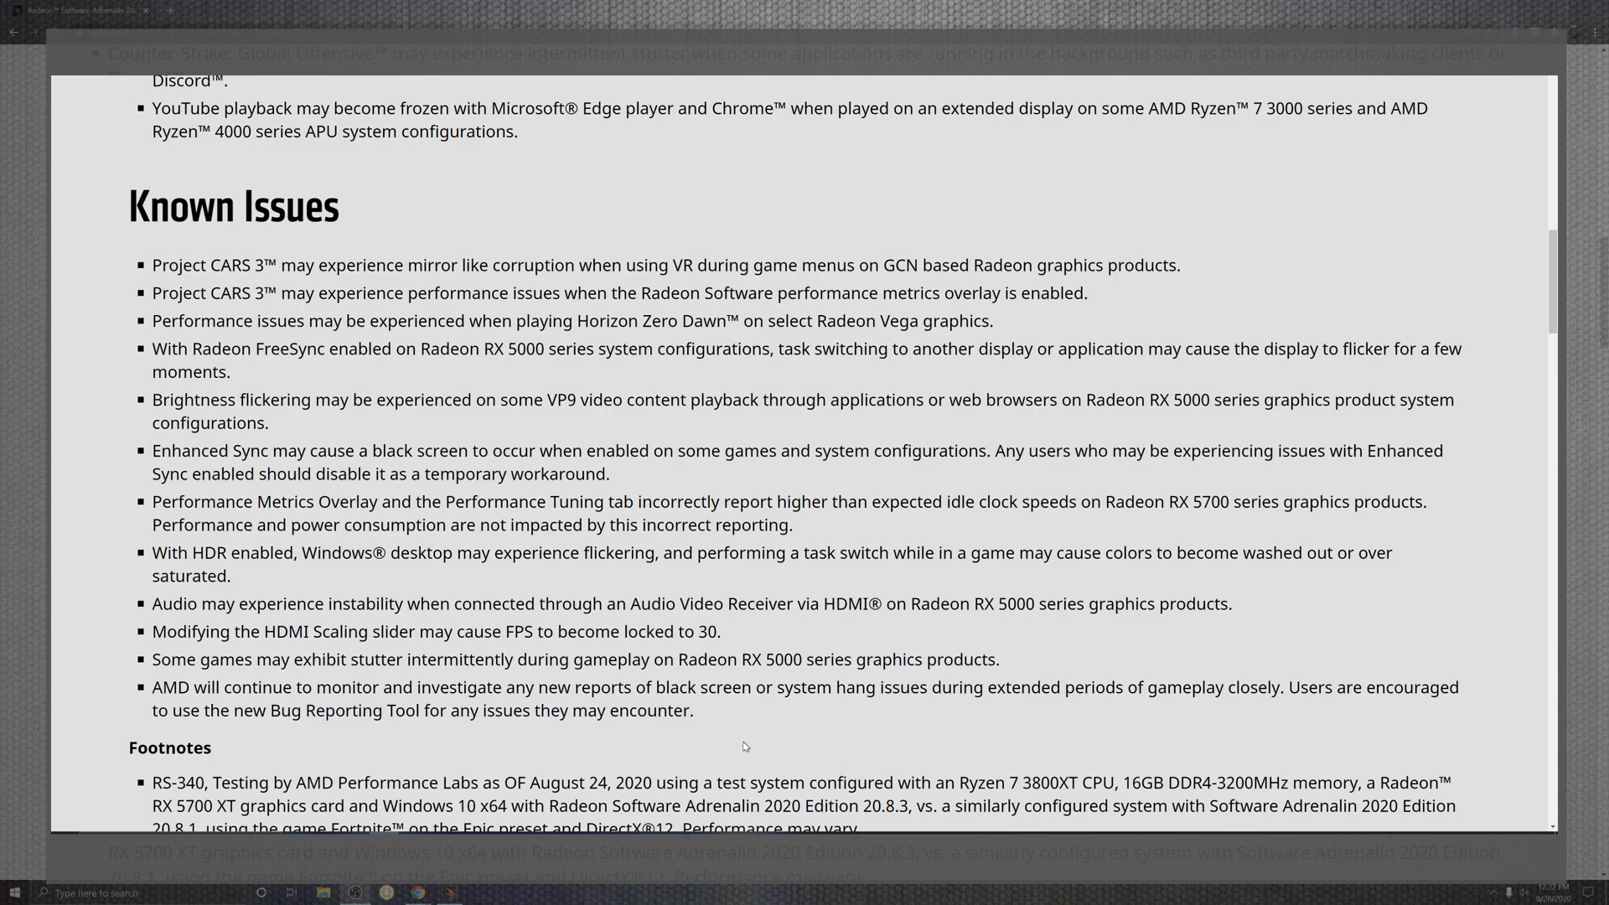
left_click_drag(152, 399, 693, 709)
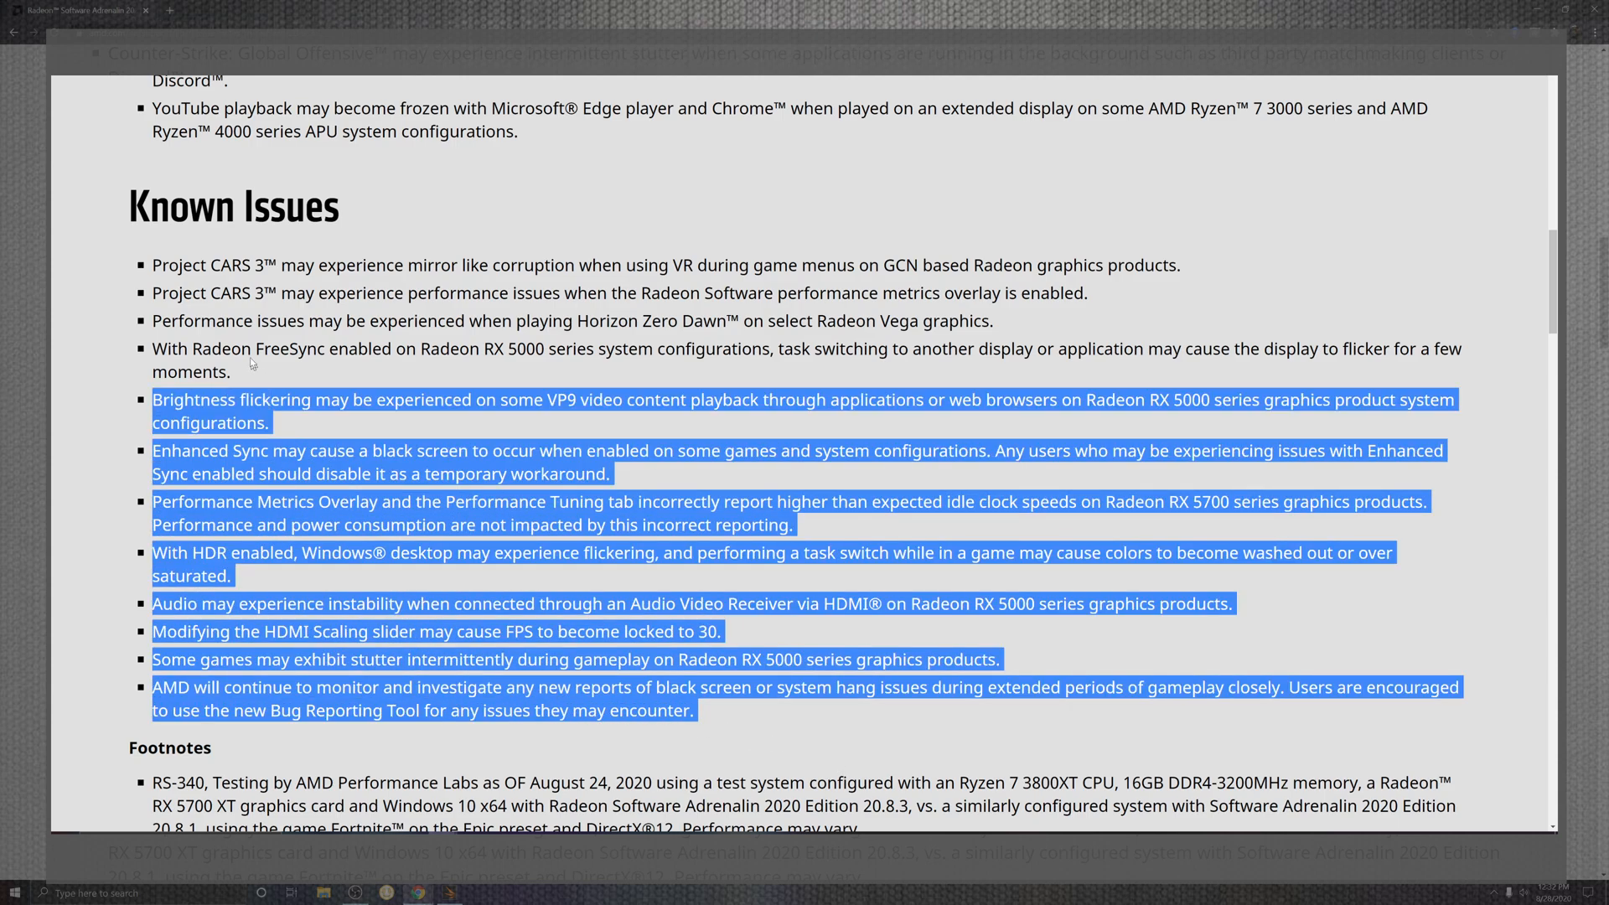
left_click_drag(251, 361, 142, 223)
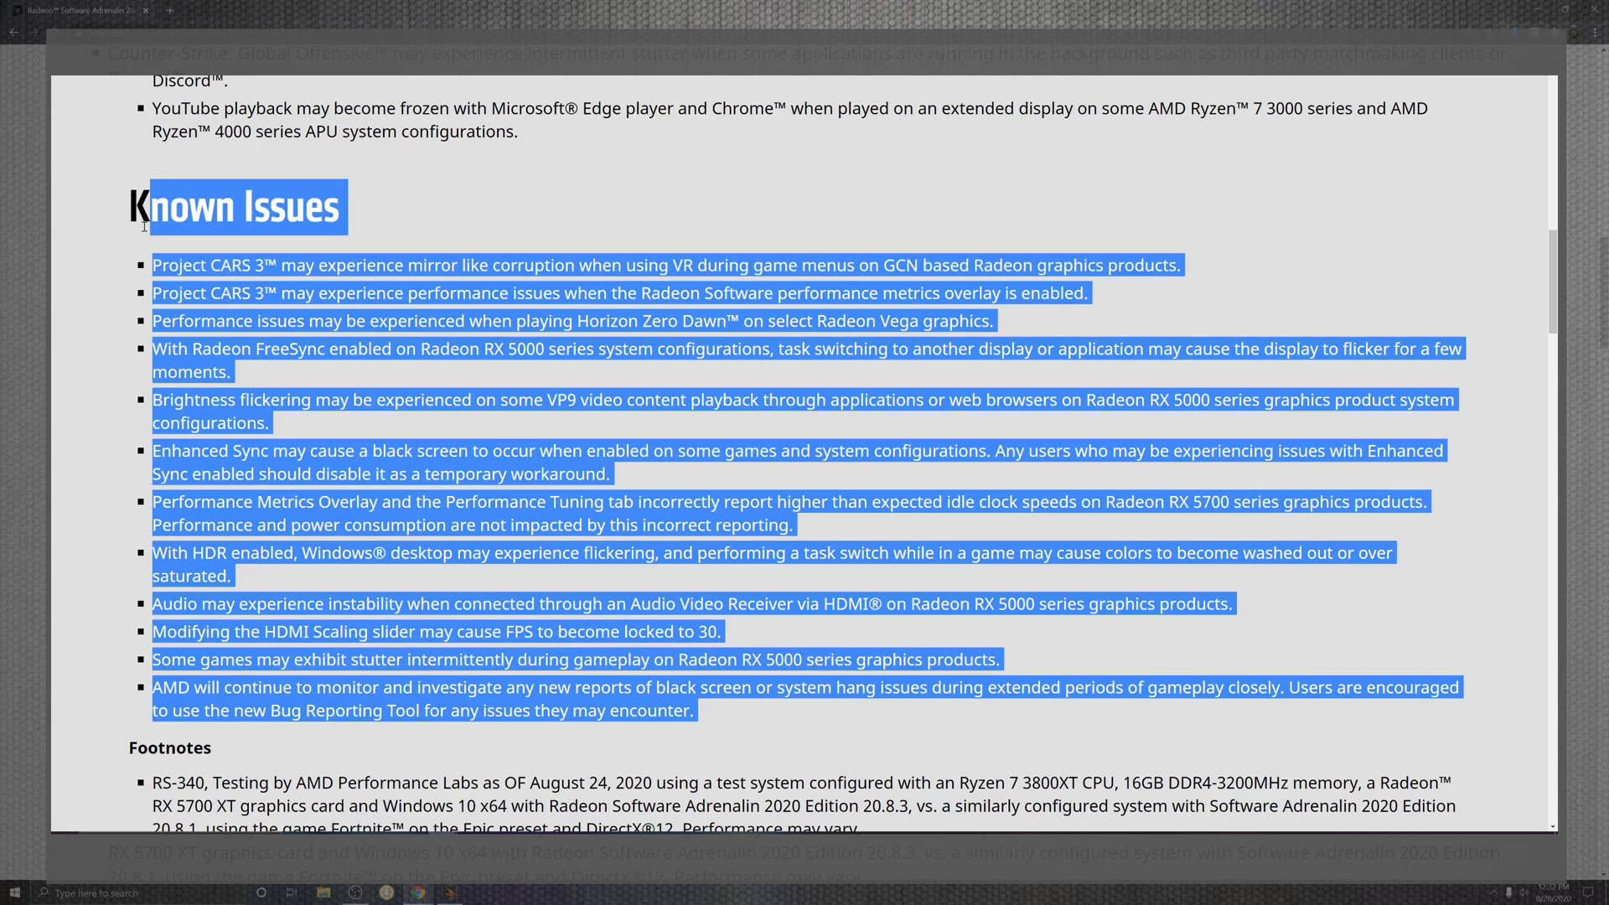
scroll("down", 3)
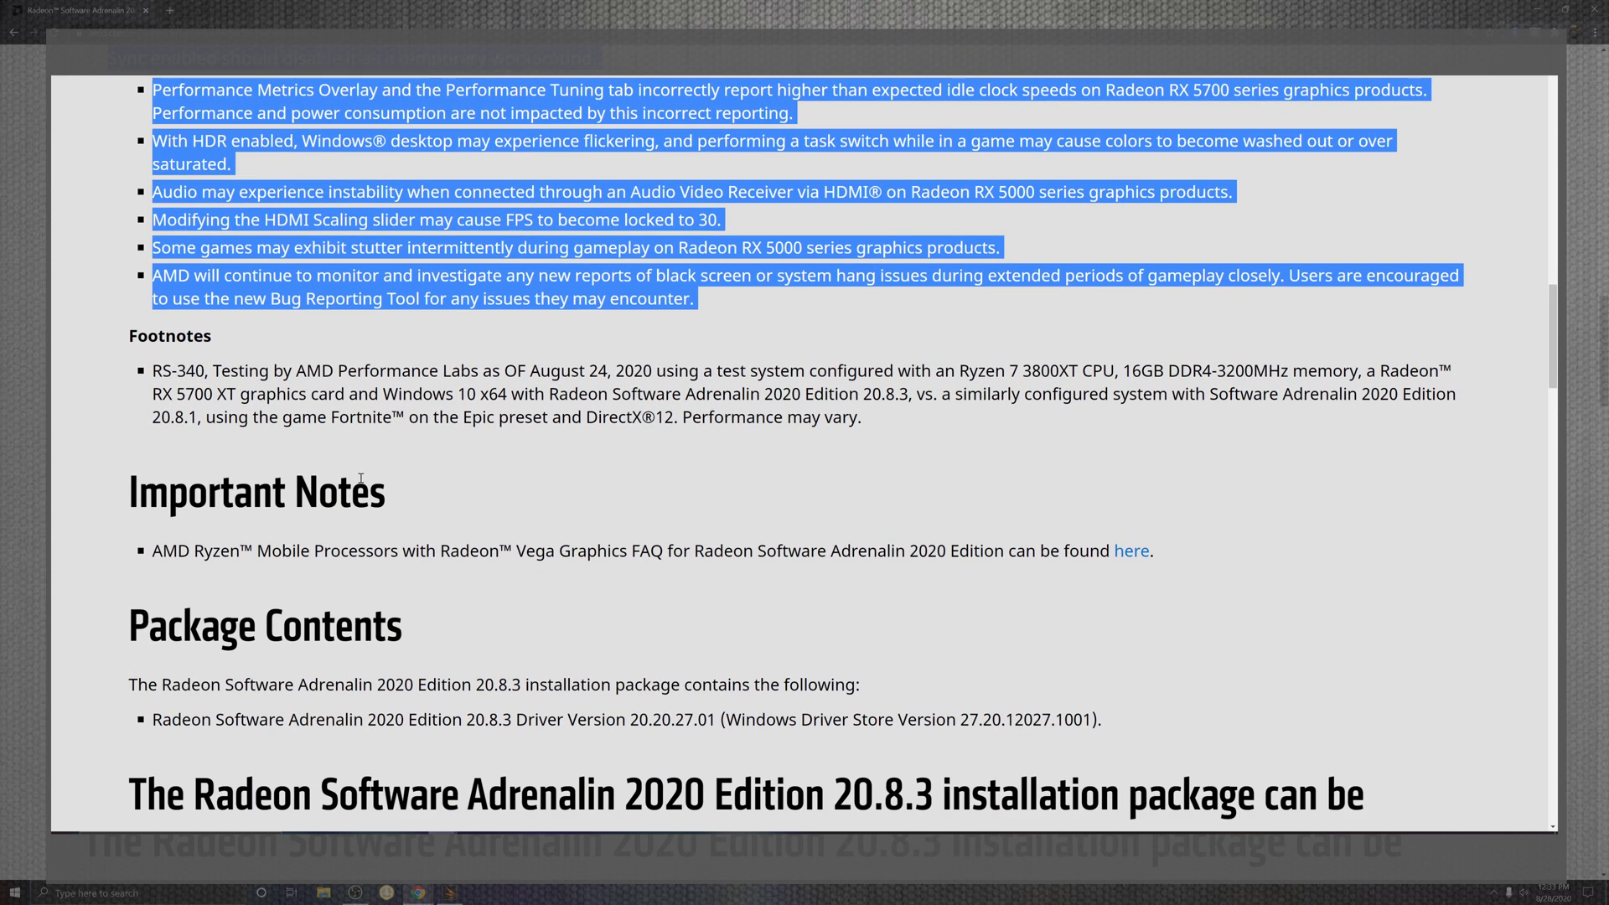
scroll("down", 3)
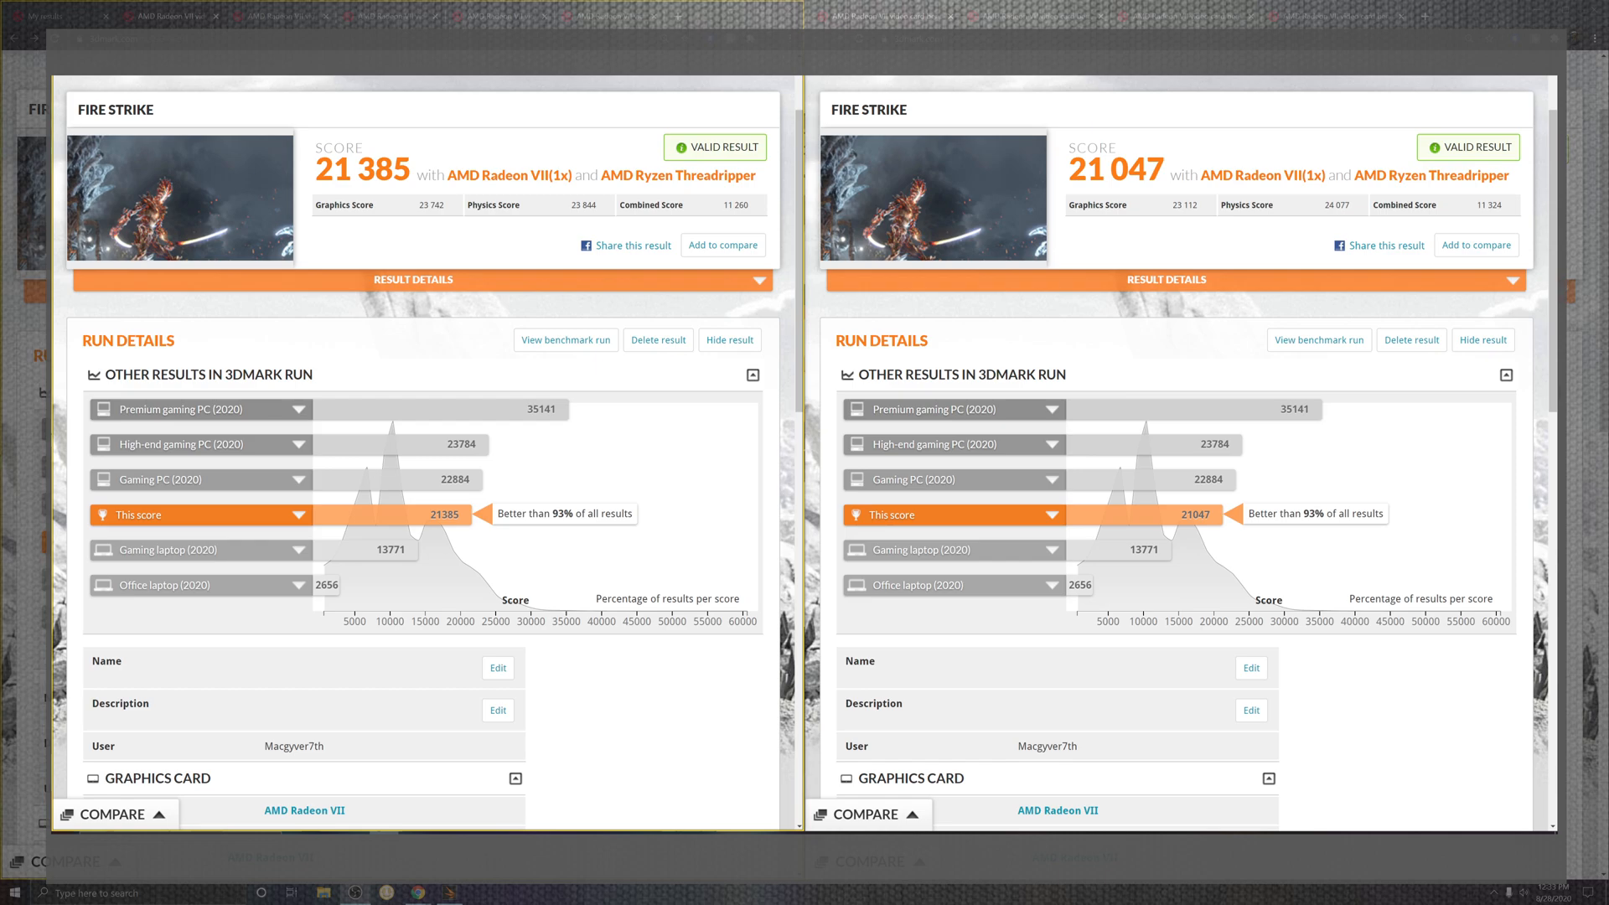
mouse_move(677, 106)
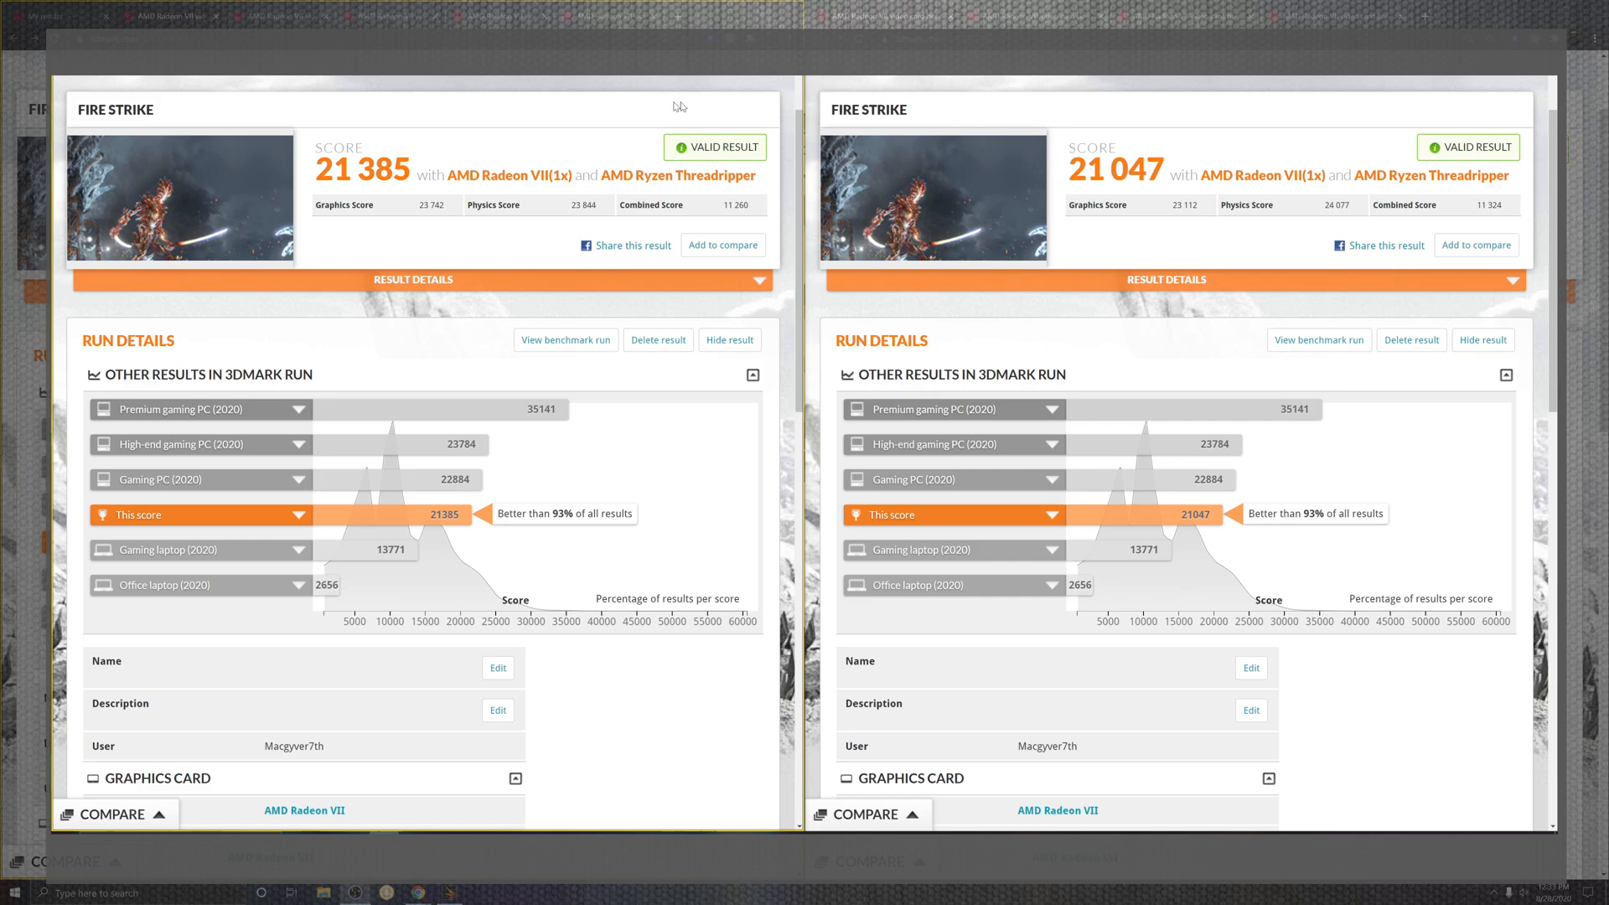
mouse_move(604, 233)
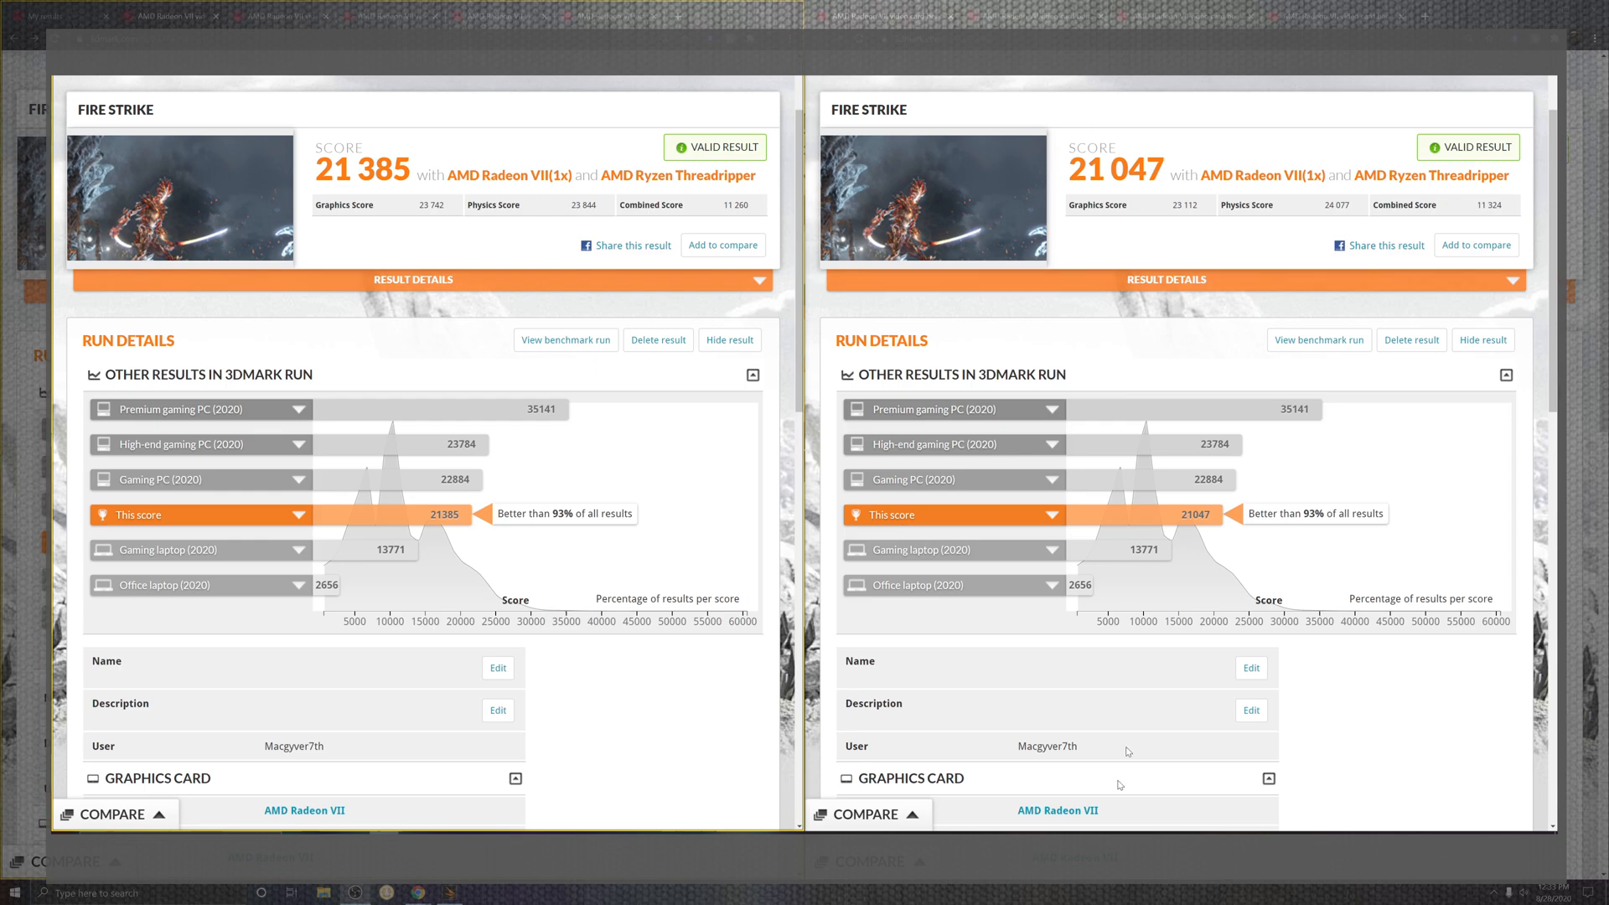
mouse_move(1119, 785)
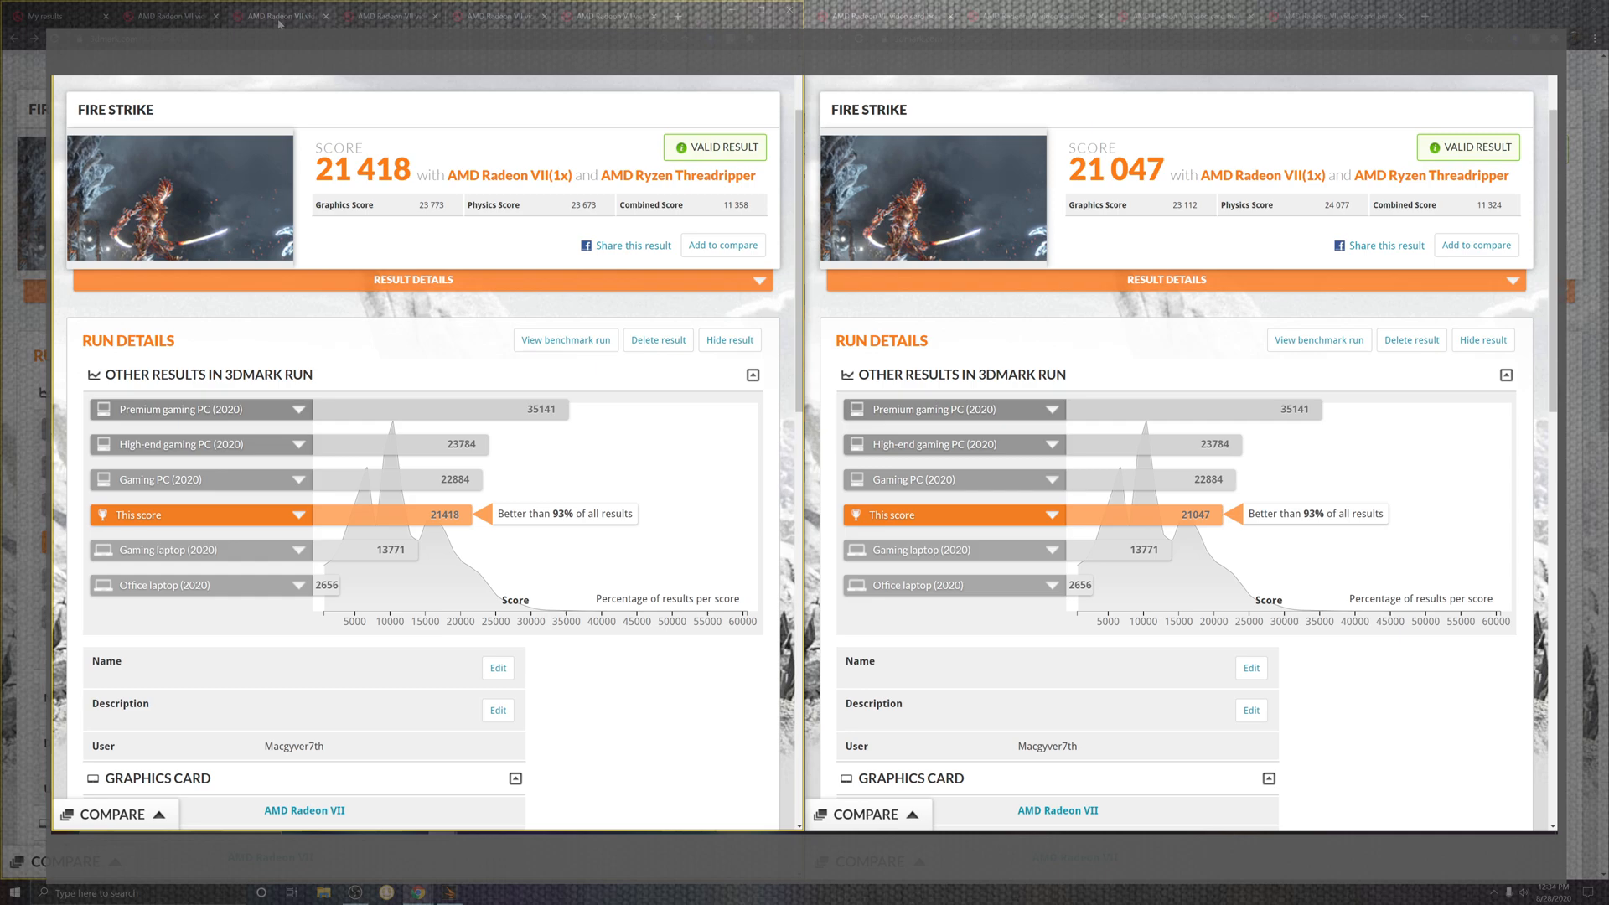
mouse_move(1055, 20)
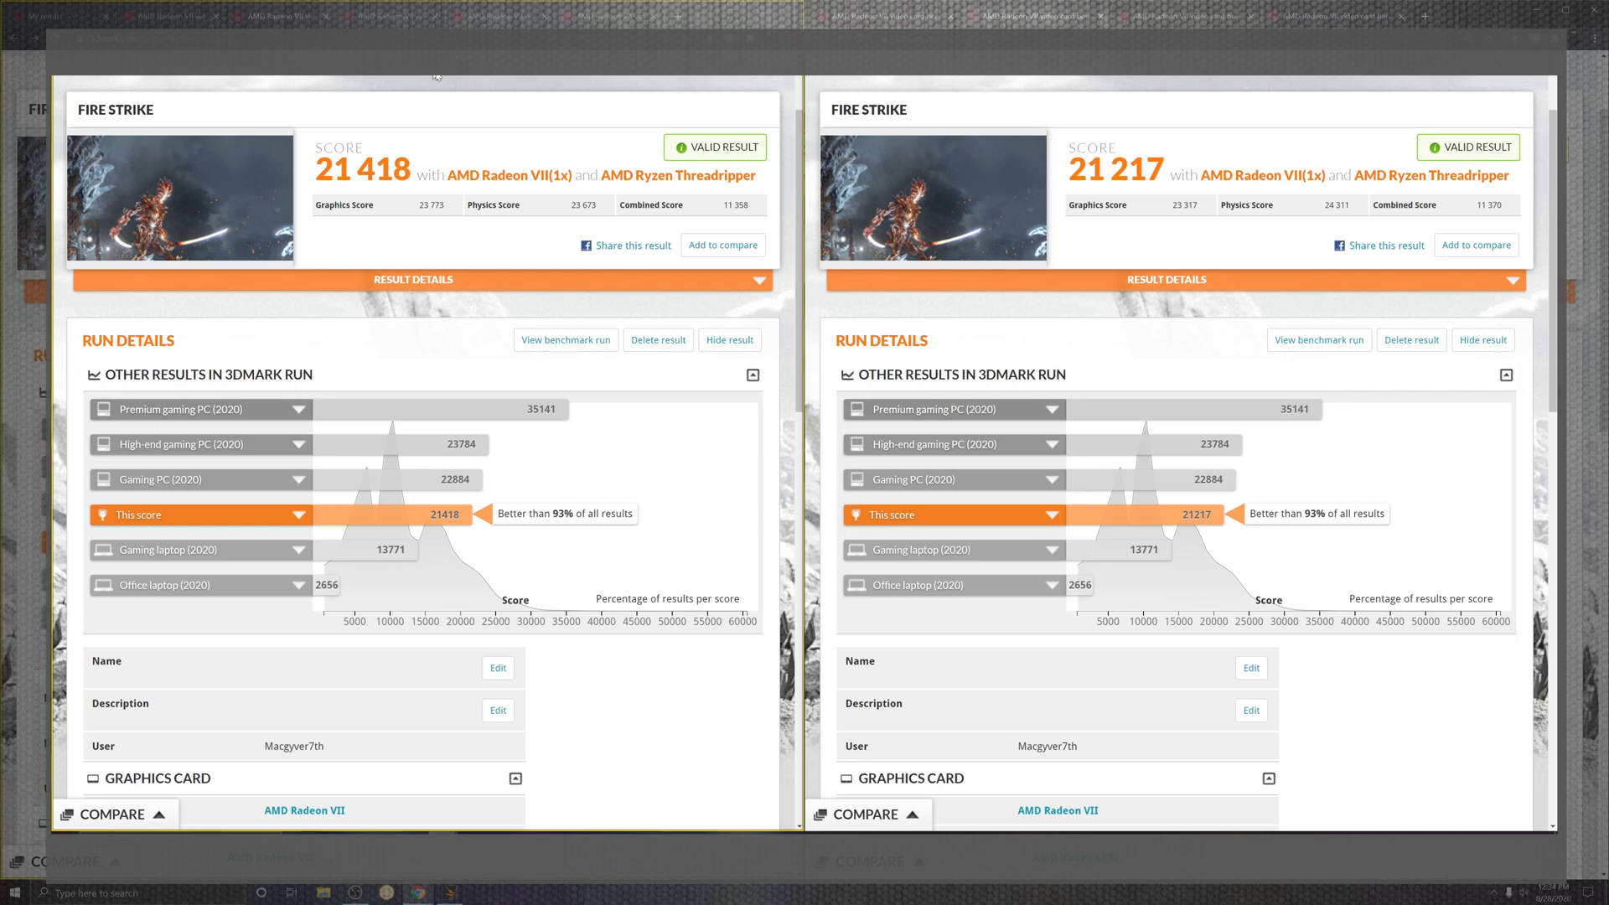
mouse_move(421, 119)
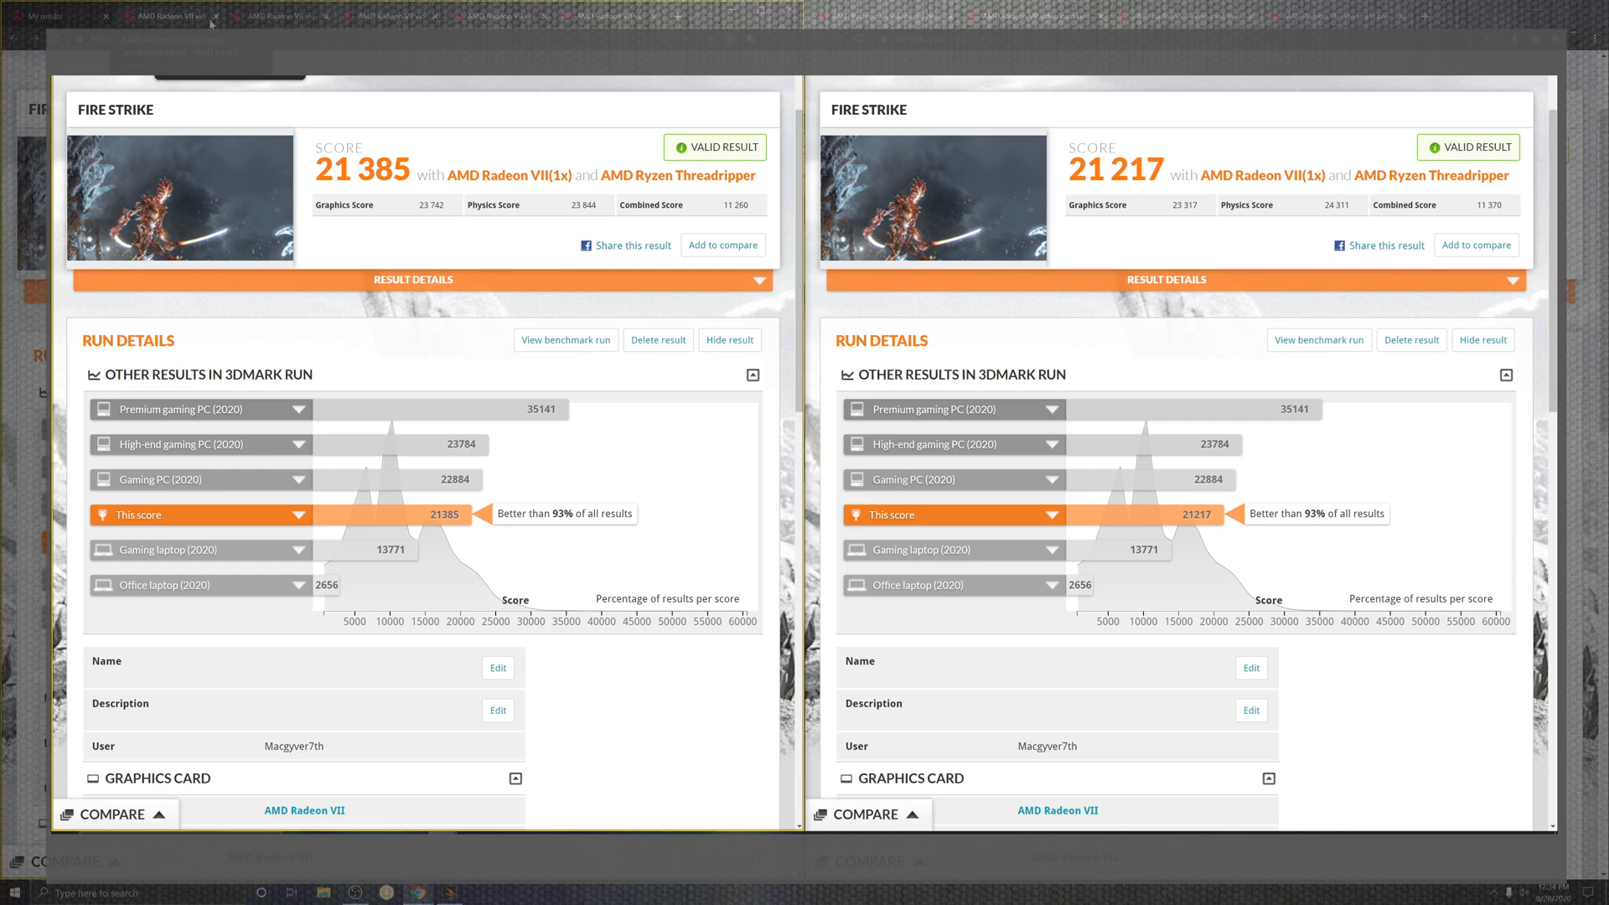
mouse_move(1178, 173)
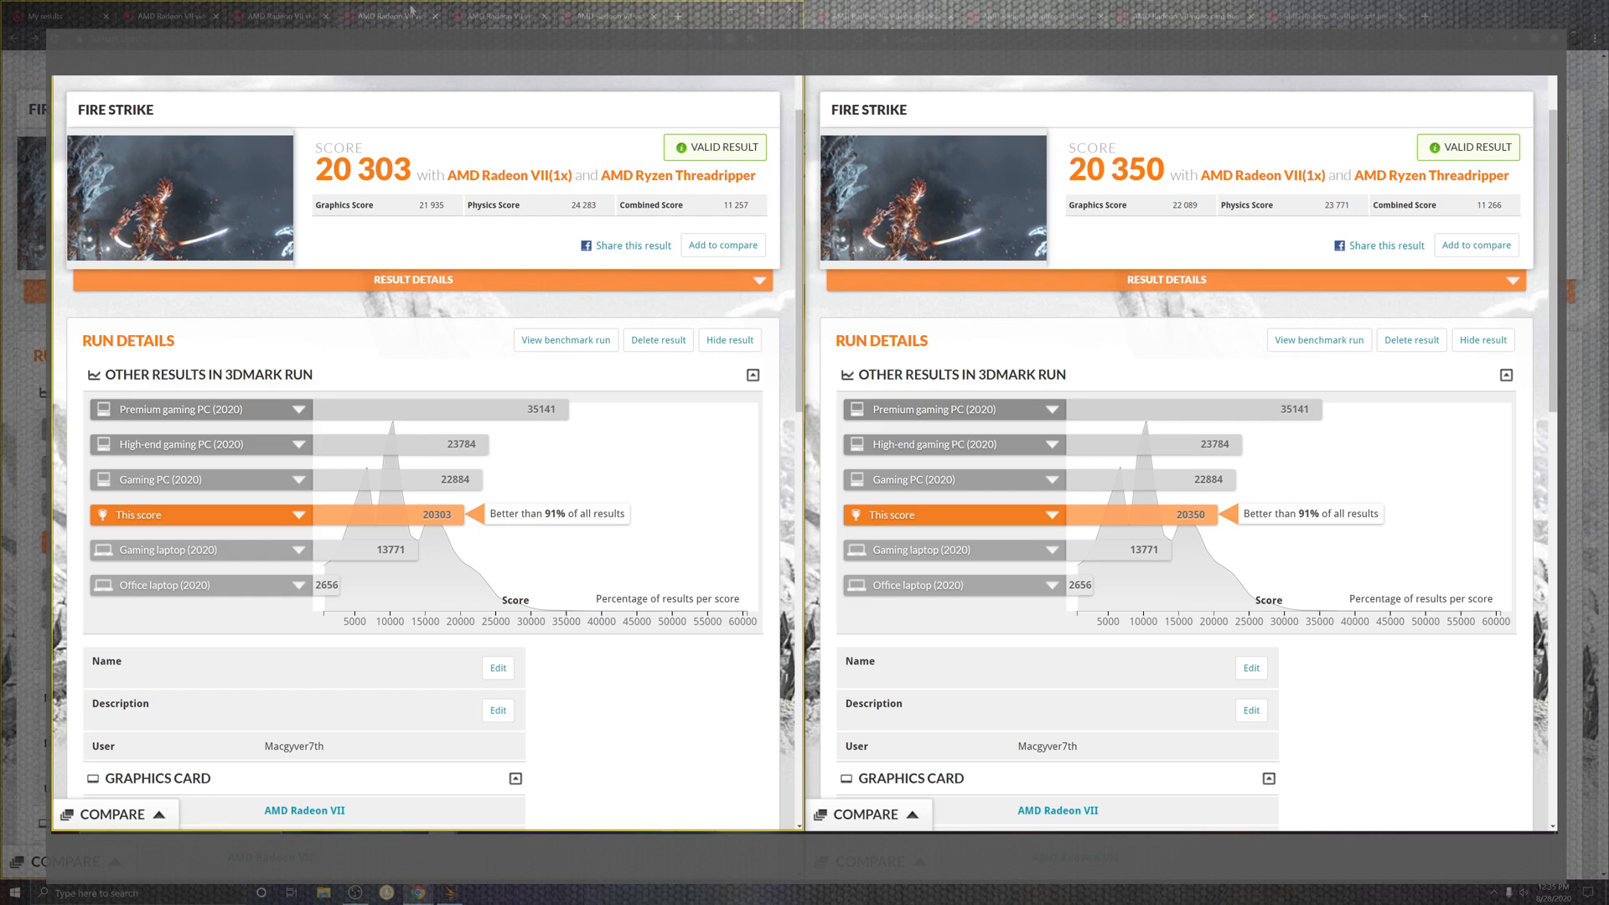
mouse_move(470, 13)
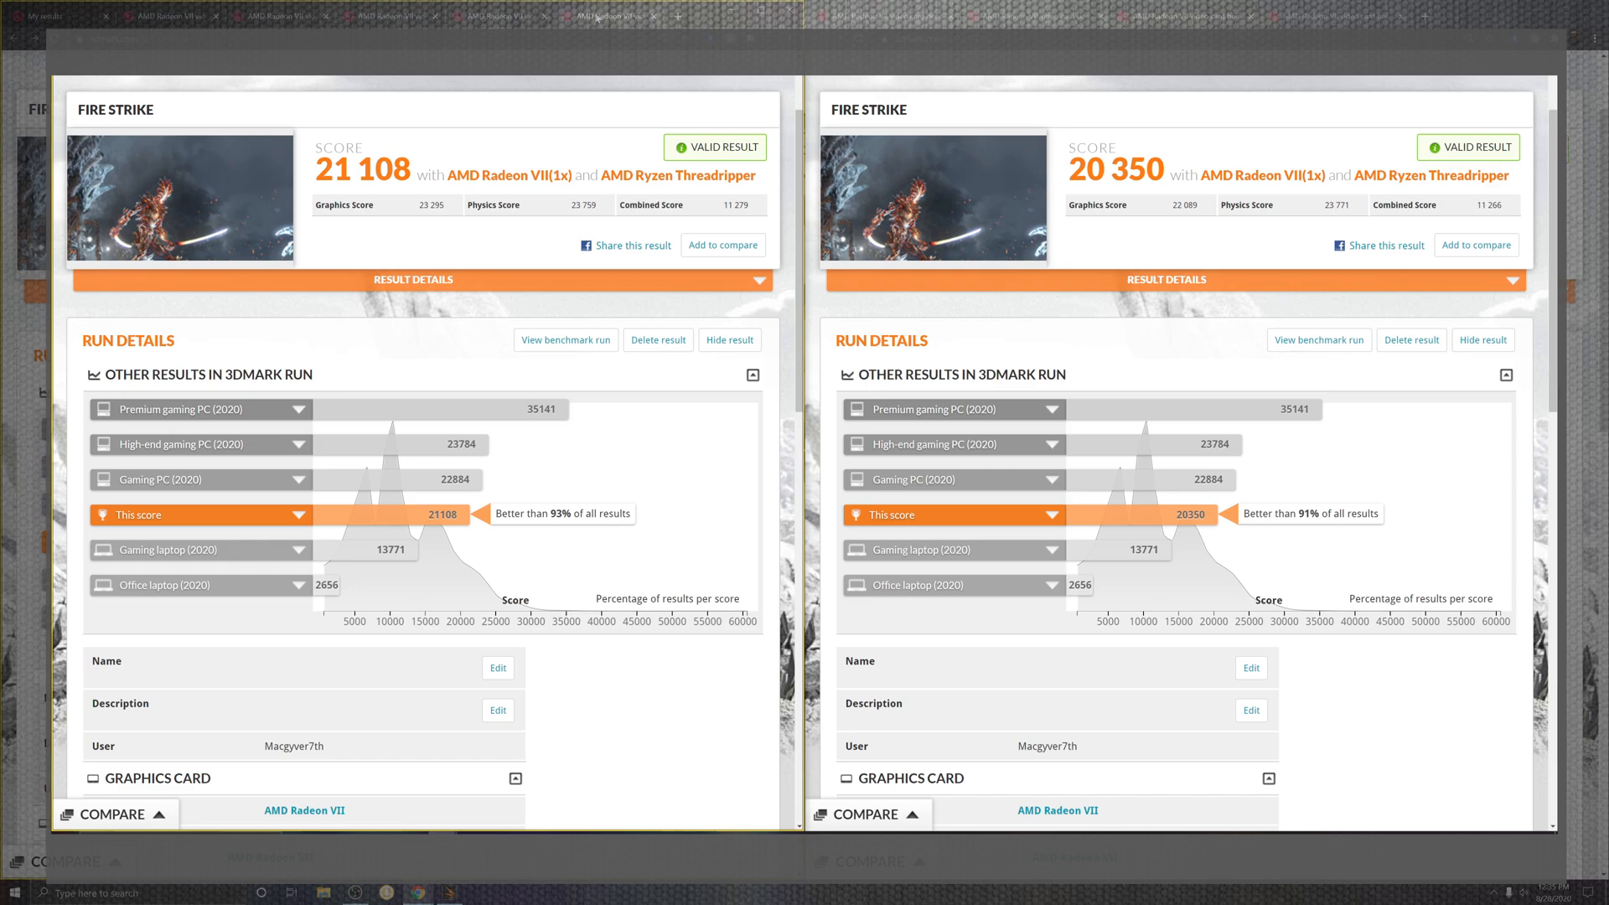
mouse_move(402, 92)
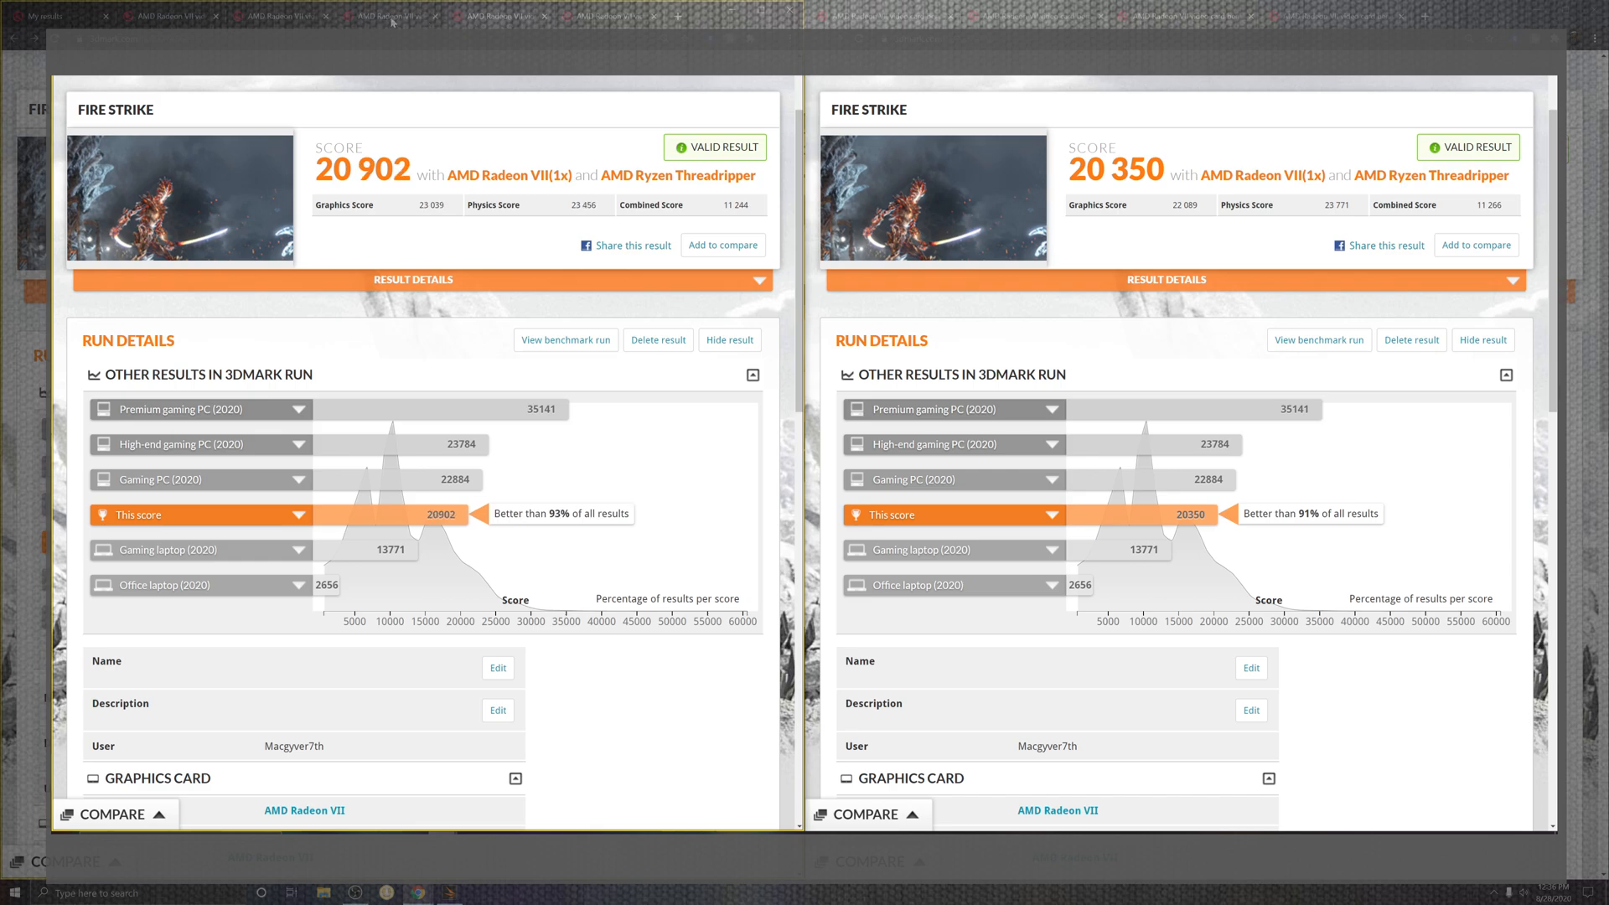
mouse_move(1149, 210)
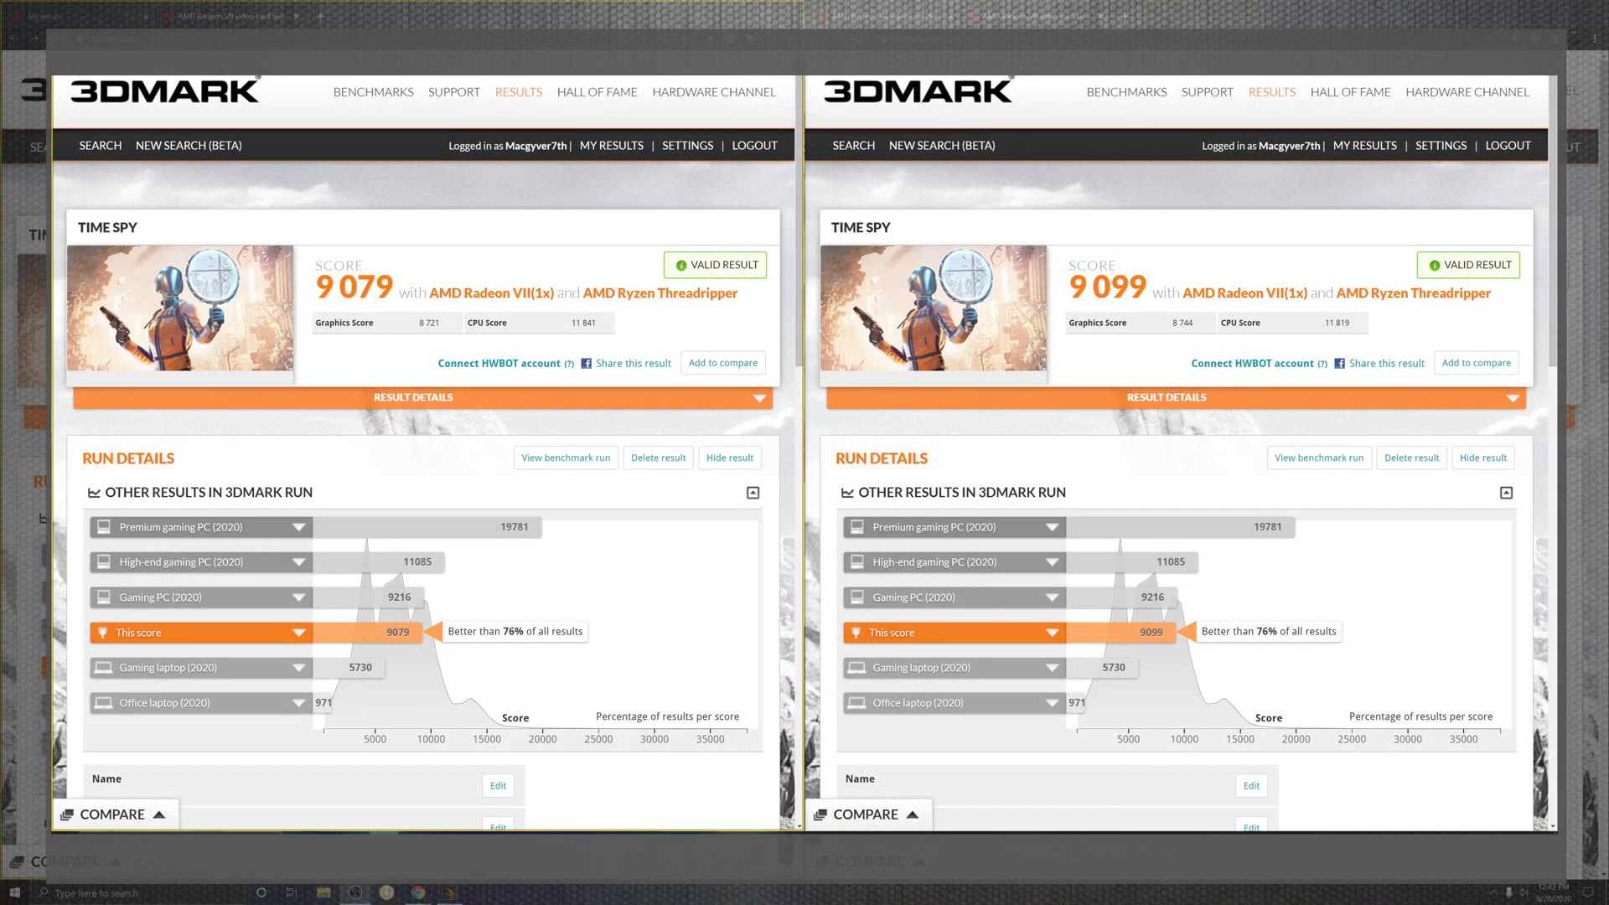
- Scroll the 3DMark result pages to view the Time Spy Extreme scores, 4,784 versus 4,857
scroll("down", 3)
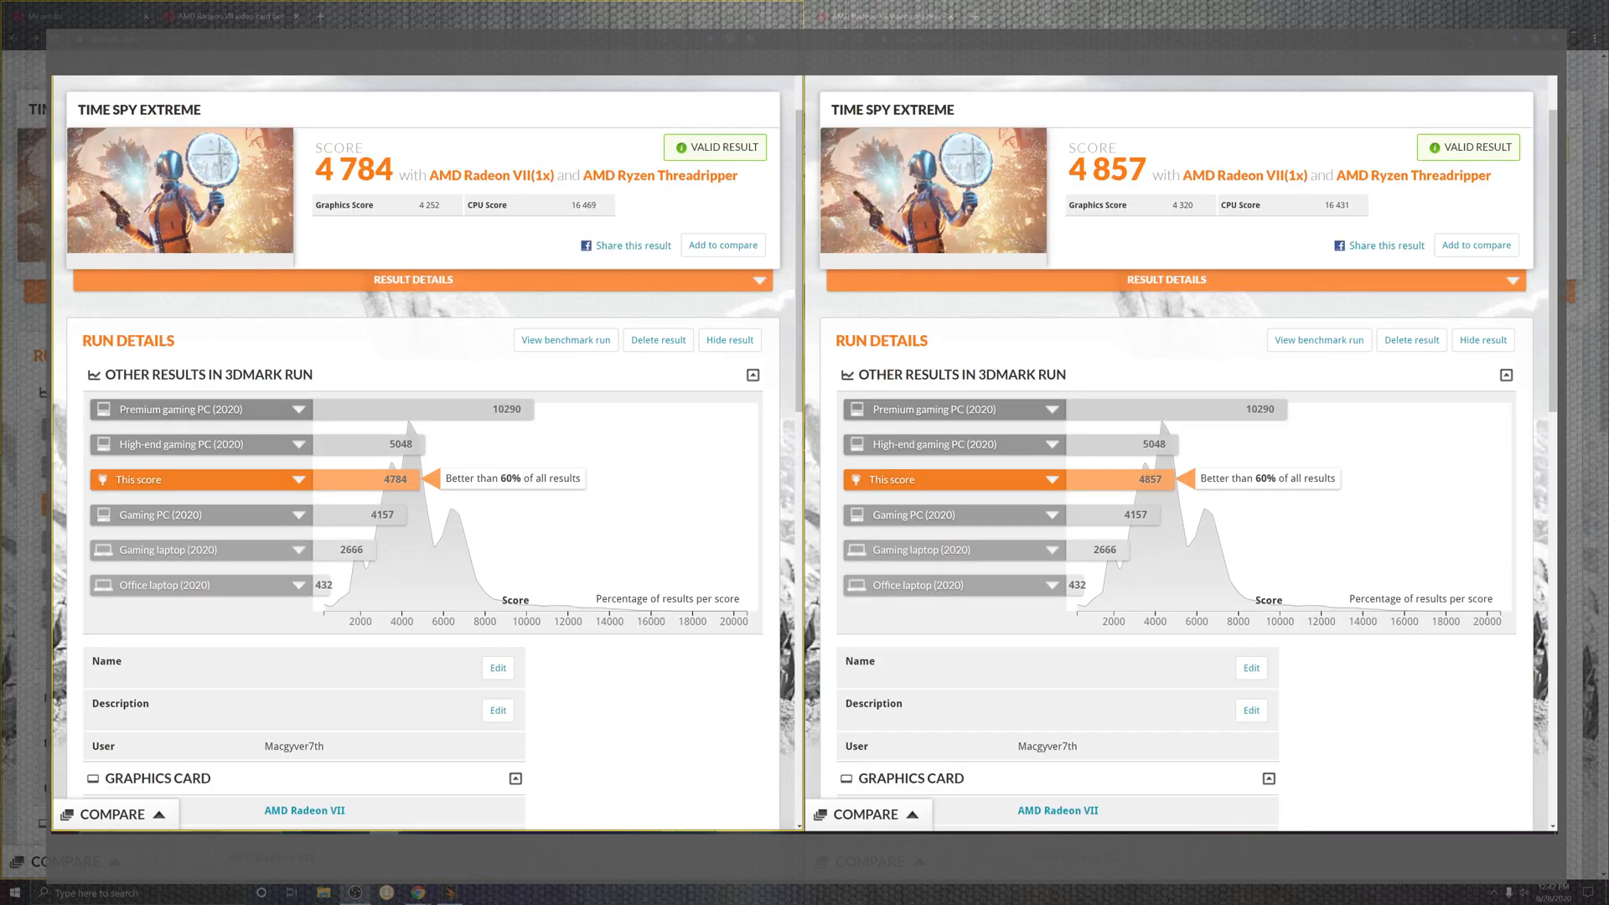